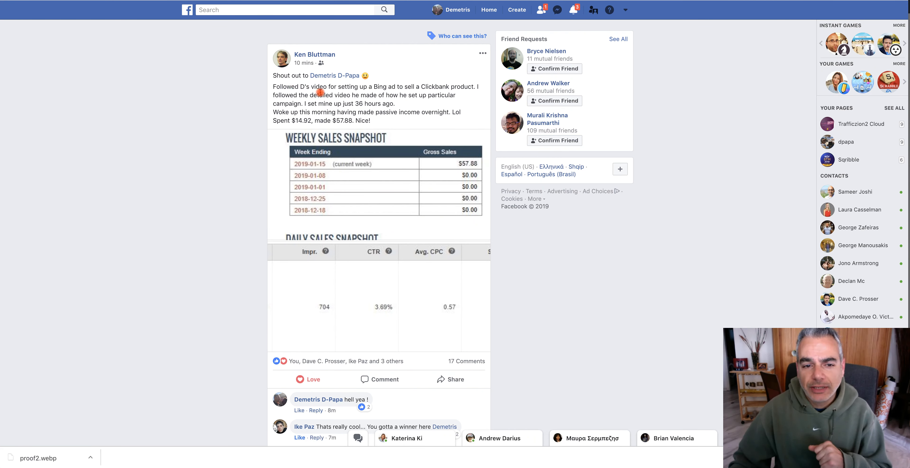
mouse_move(435, 95)
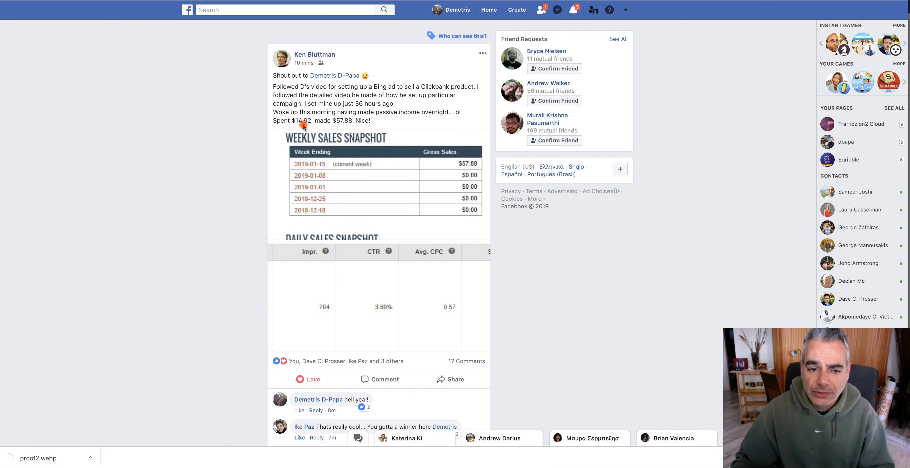
mouse_move(358, 122)
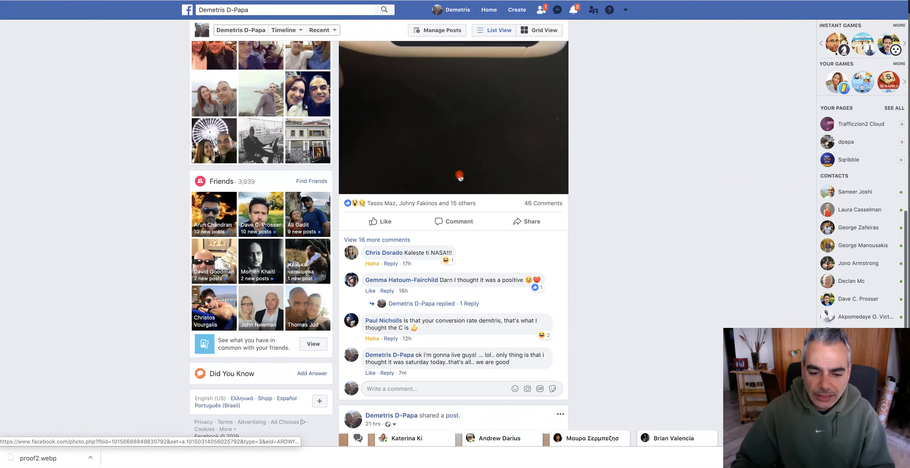
scroll("down", 3)
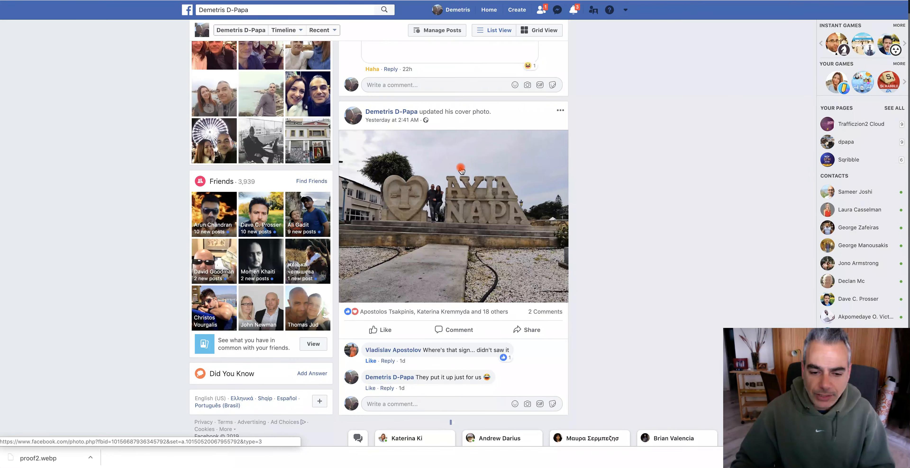
scroll("down", 3)
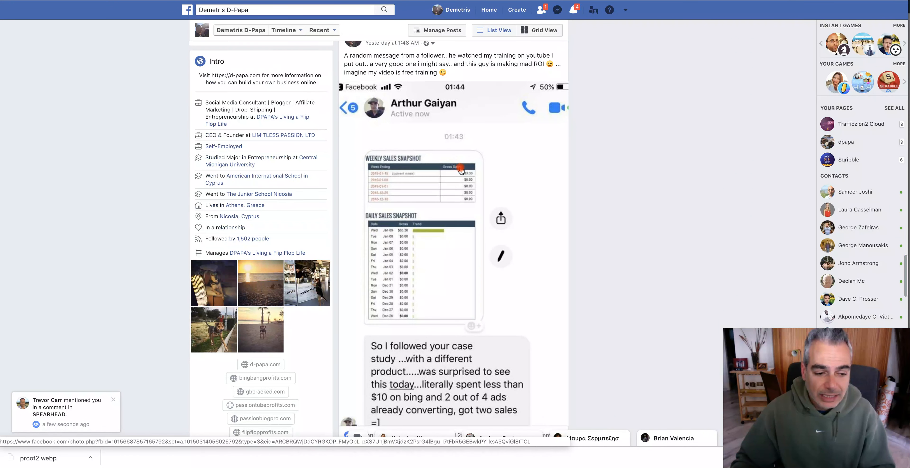
scroll("down", 3)
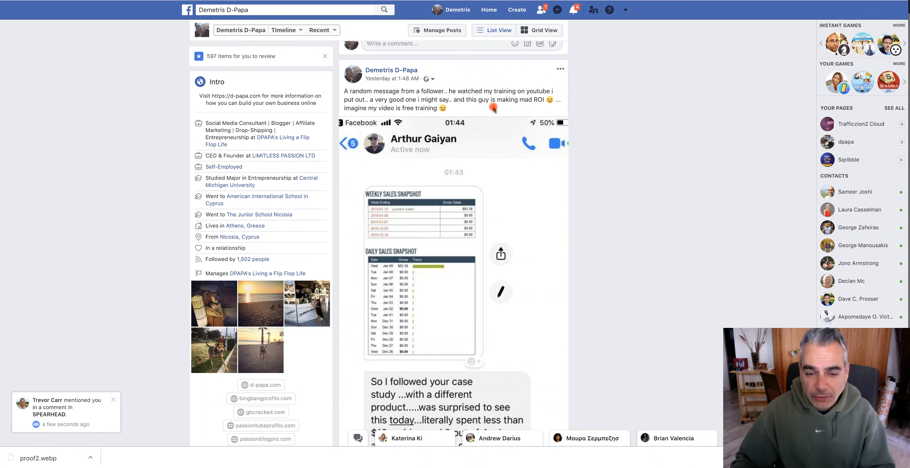
scroll("down", 3)
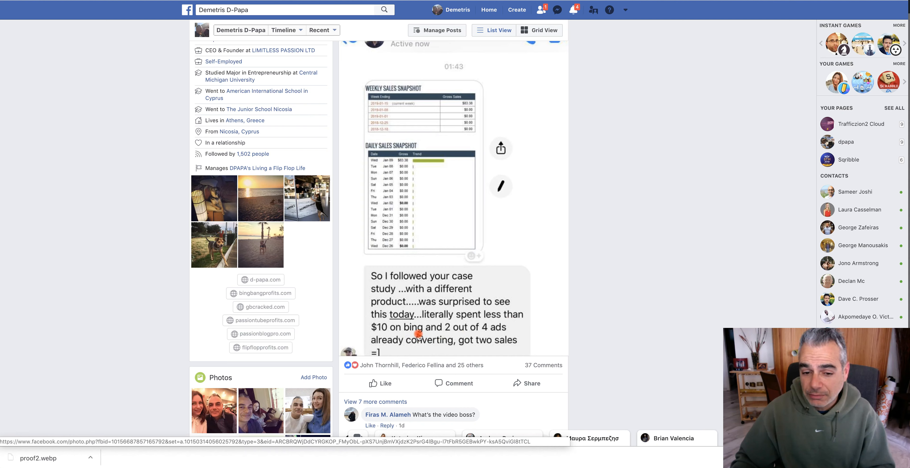
scroll("down", 3)
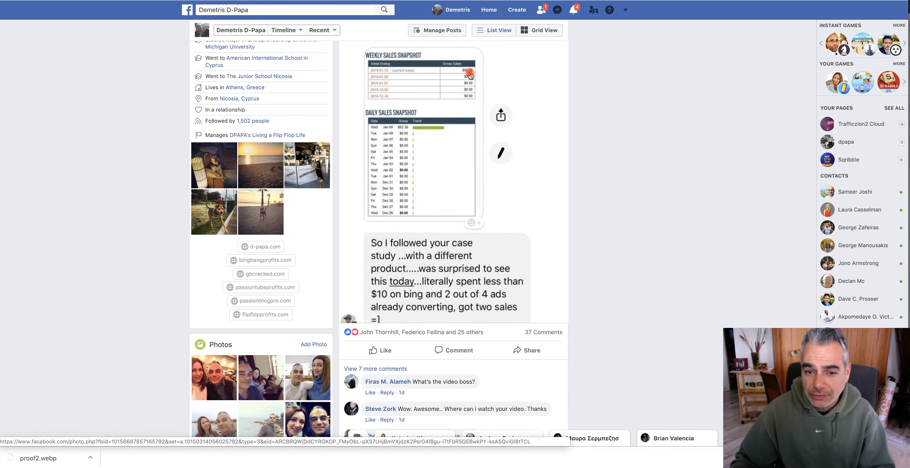
scroll("down", 3)
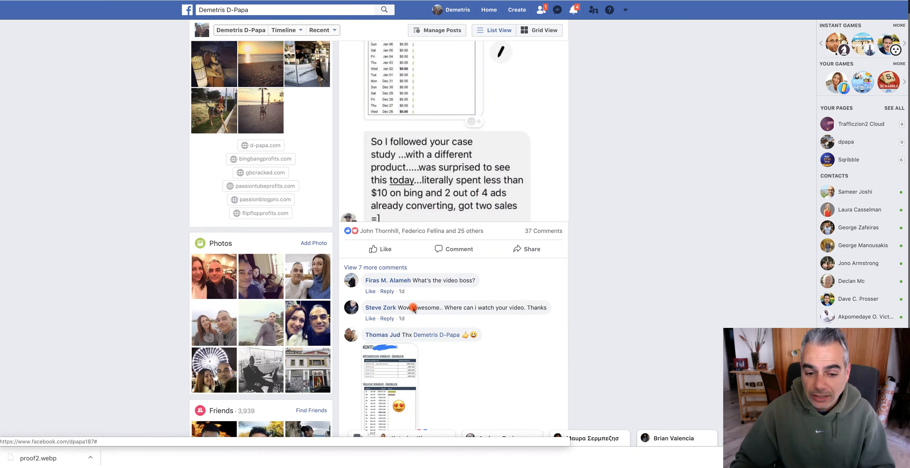
scroll("down", 3)
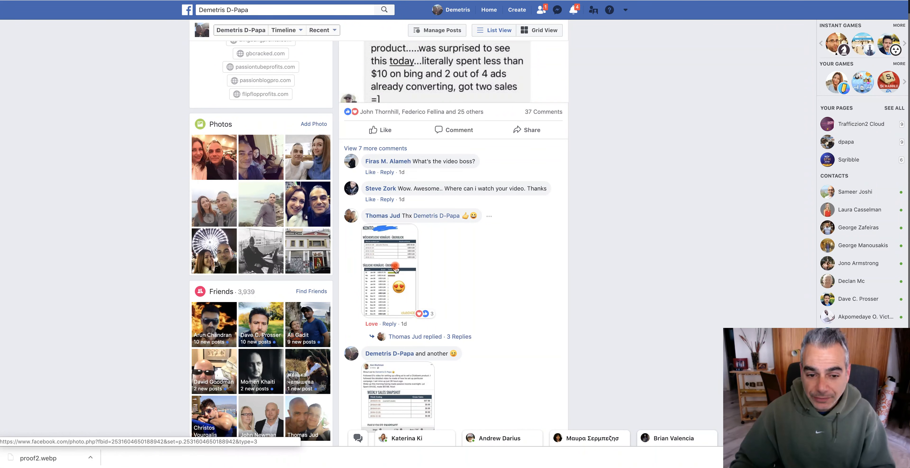
left_click(389, 269)
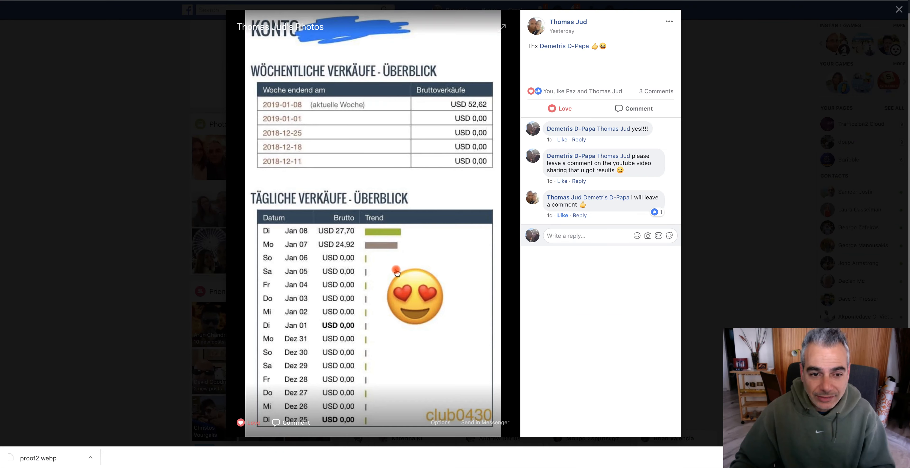
mouse_move(374, 231)
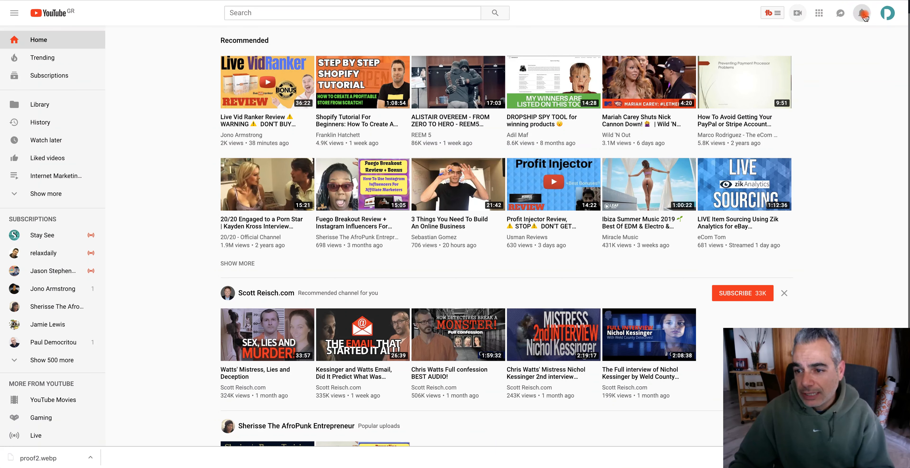
Step: From the notifications list, go to the Update #3 video at the Bing ads complaint comment
left_click(861, 12)
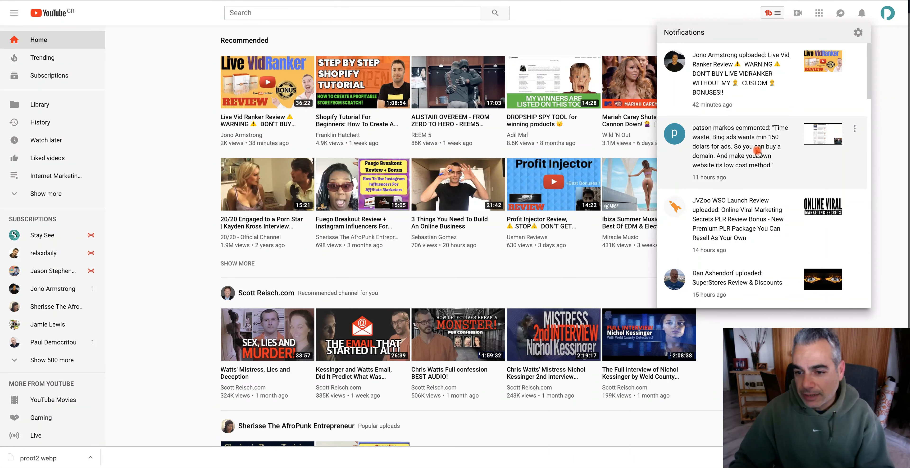
mouse_move(737, 146)
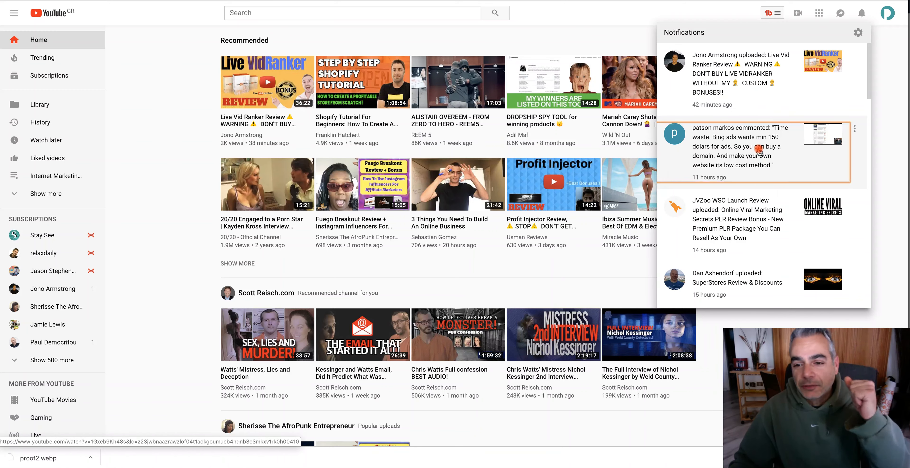
left_click(754, 146)
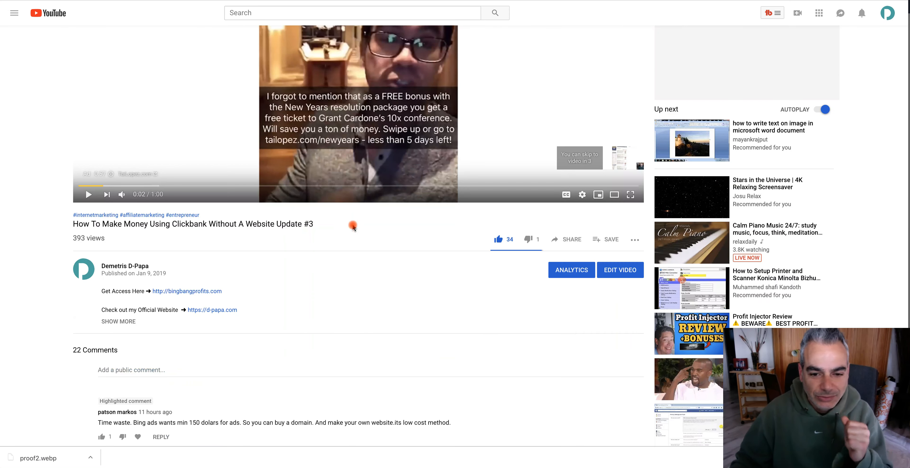
scroll("down", 3)
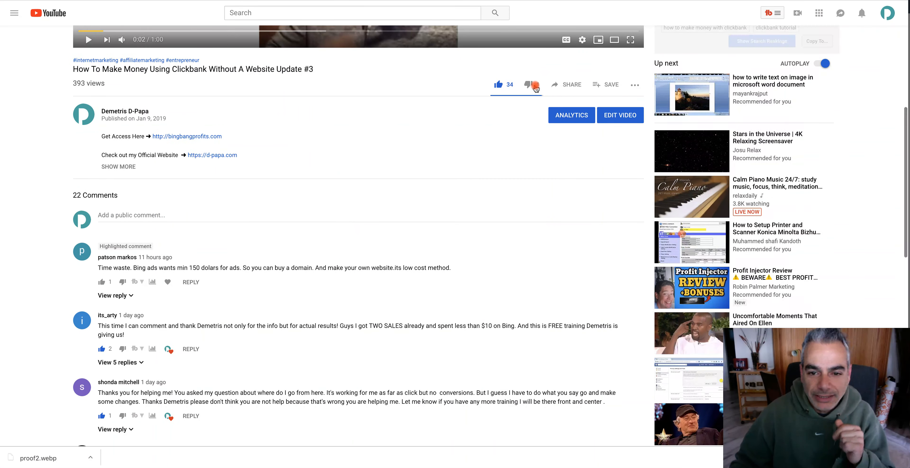
left_click(530, 86)
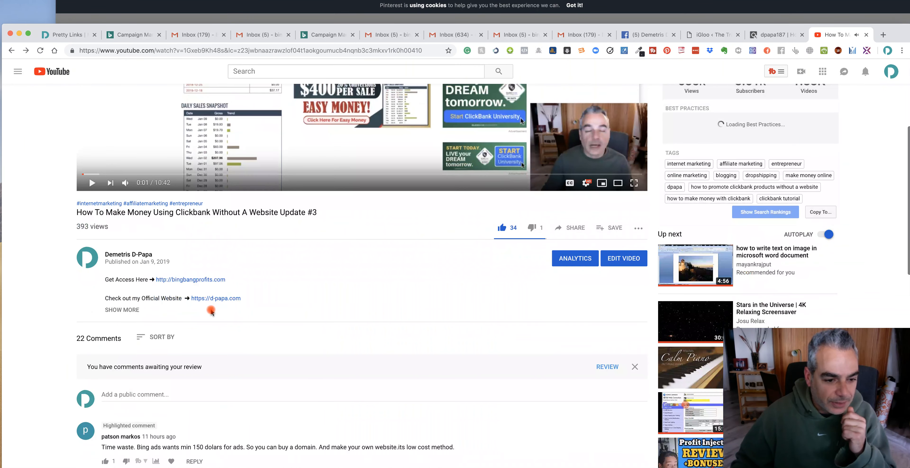
Step: Show the author's reply to the "Time waste" Bing ads comment and give that comment a dislike
scroll("down", 3)
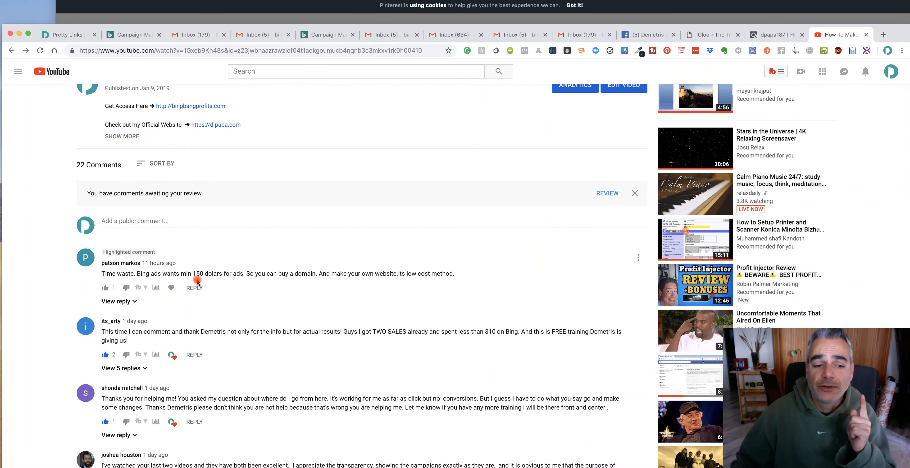
mouse_move(268, 277)
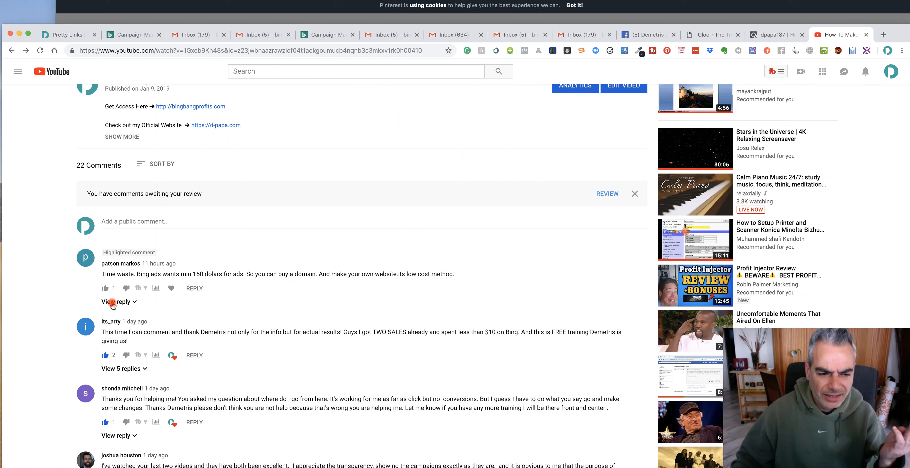
left_click(116, 301)
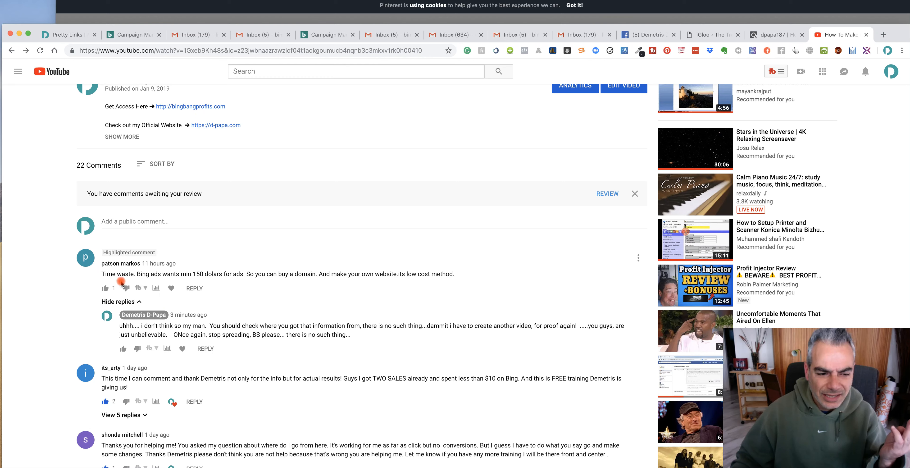
left_click(125, 287)
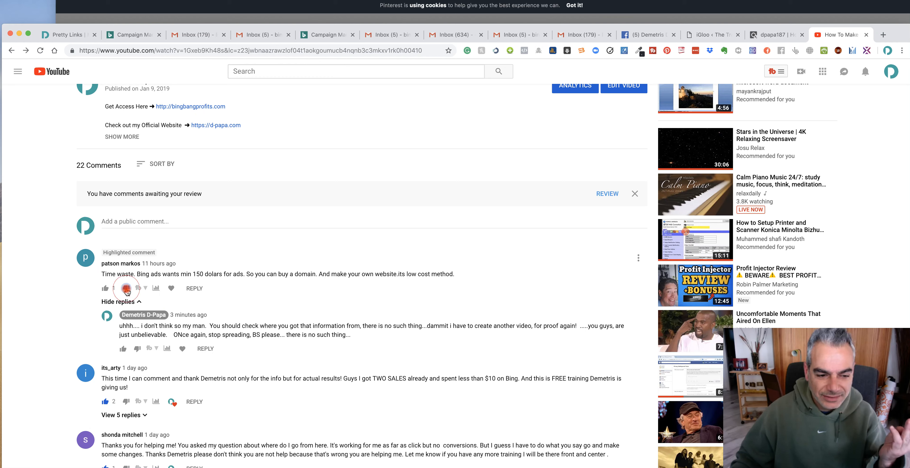
left_click(105, 288)
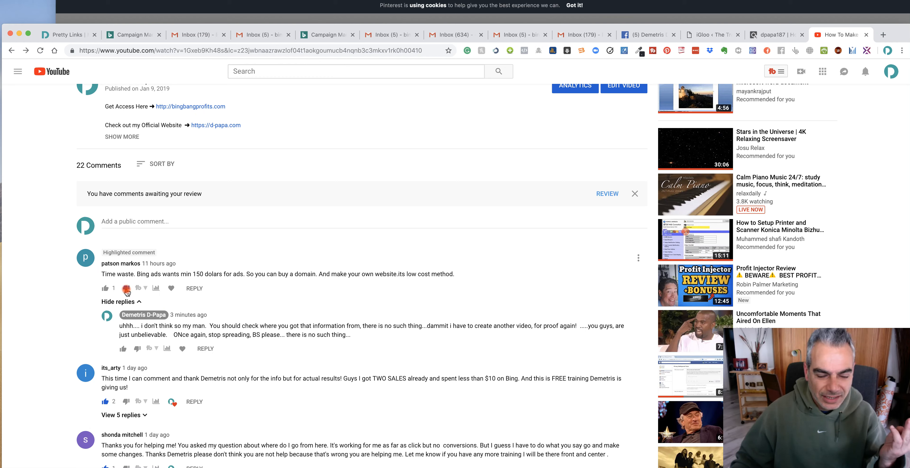
scroll("down", 3)
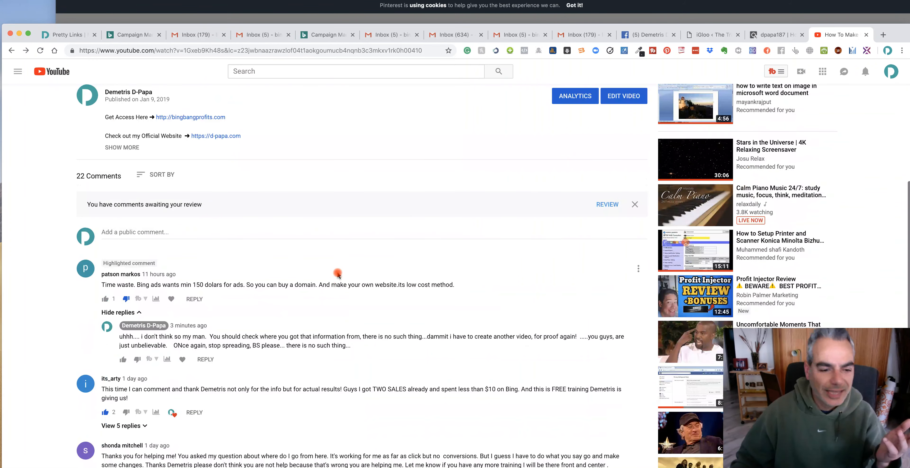
scroll("down", 3)
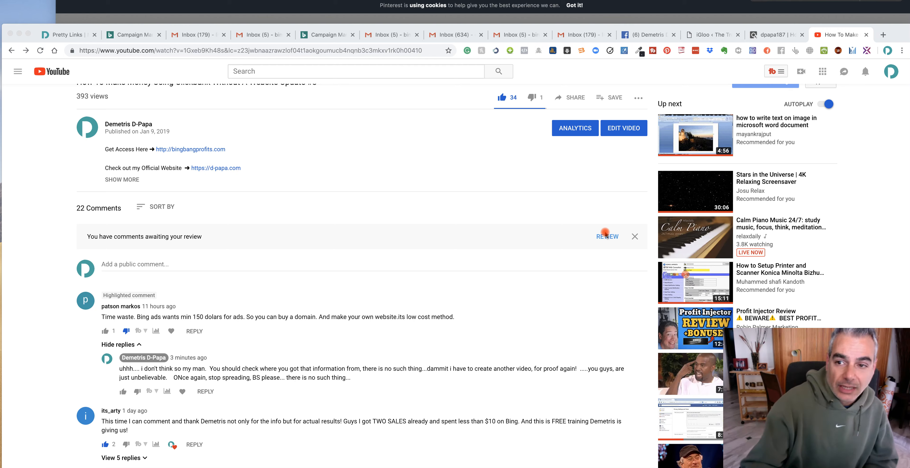
mouse_move(539, 266)
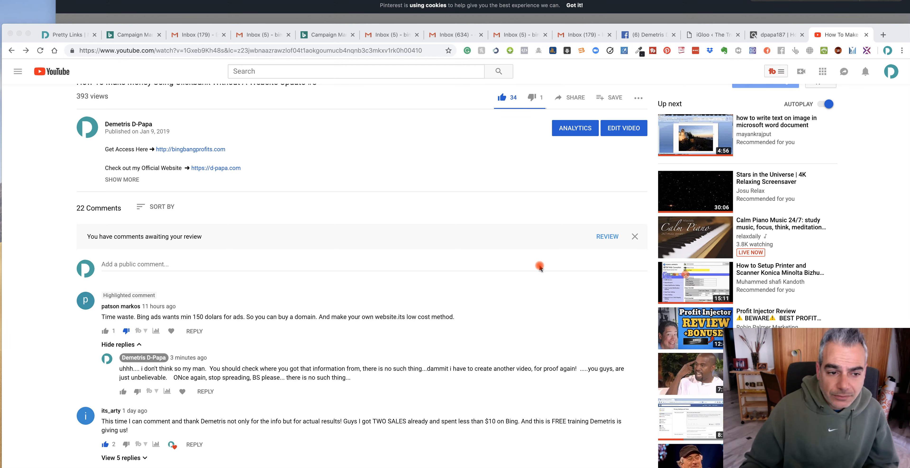
mouse_move(260, 316)
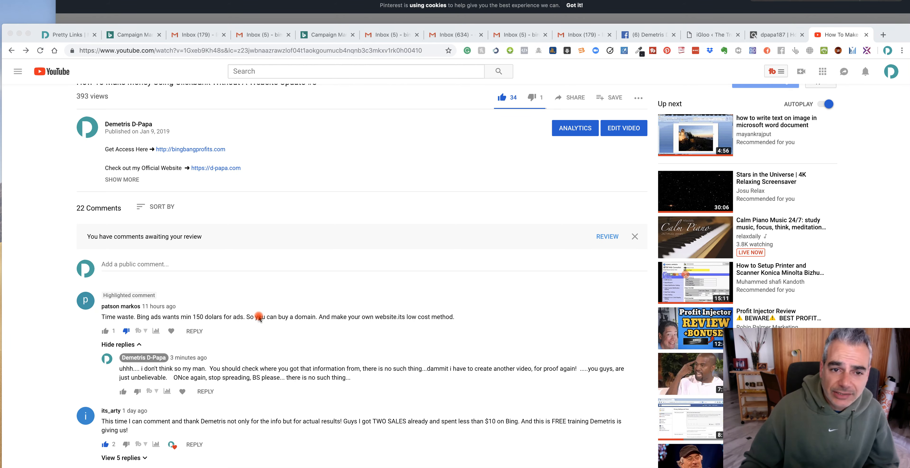
scroll("down", 3)
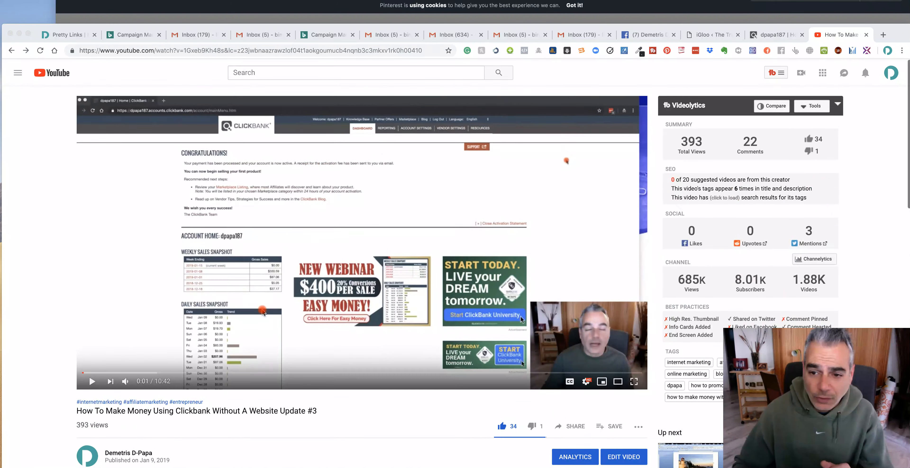
scroll("down", 3)
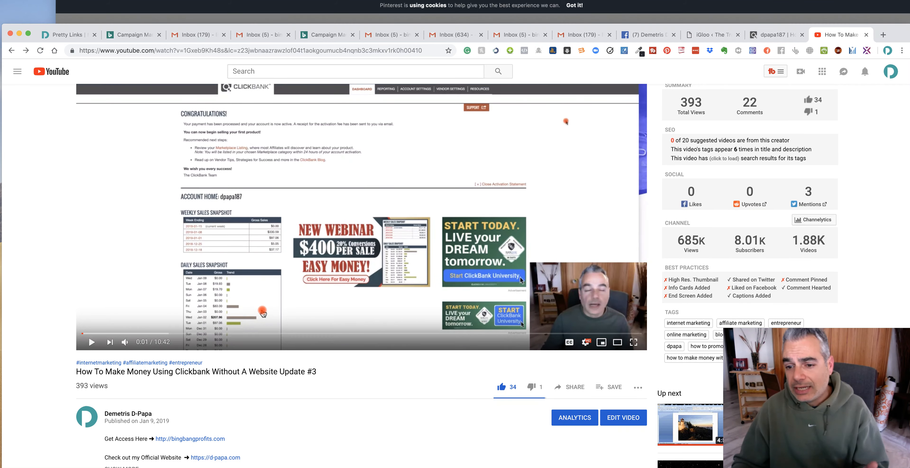
scroll("down", 3)
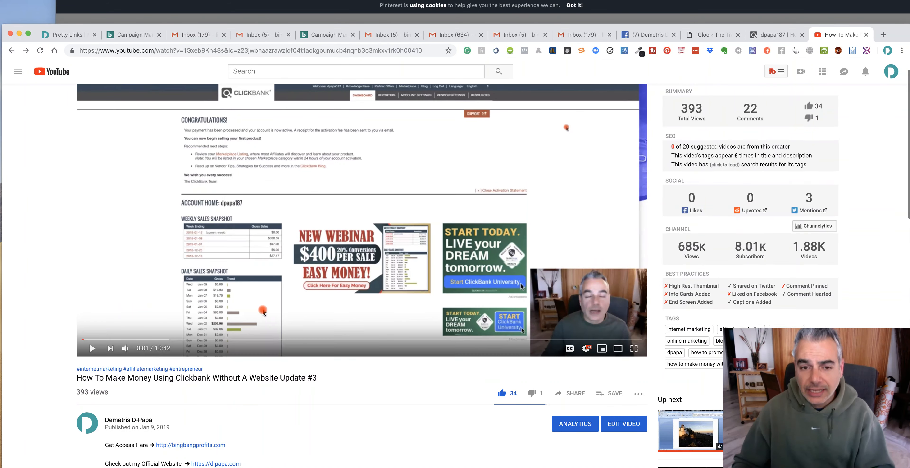